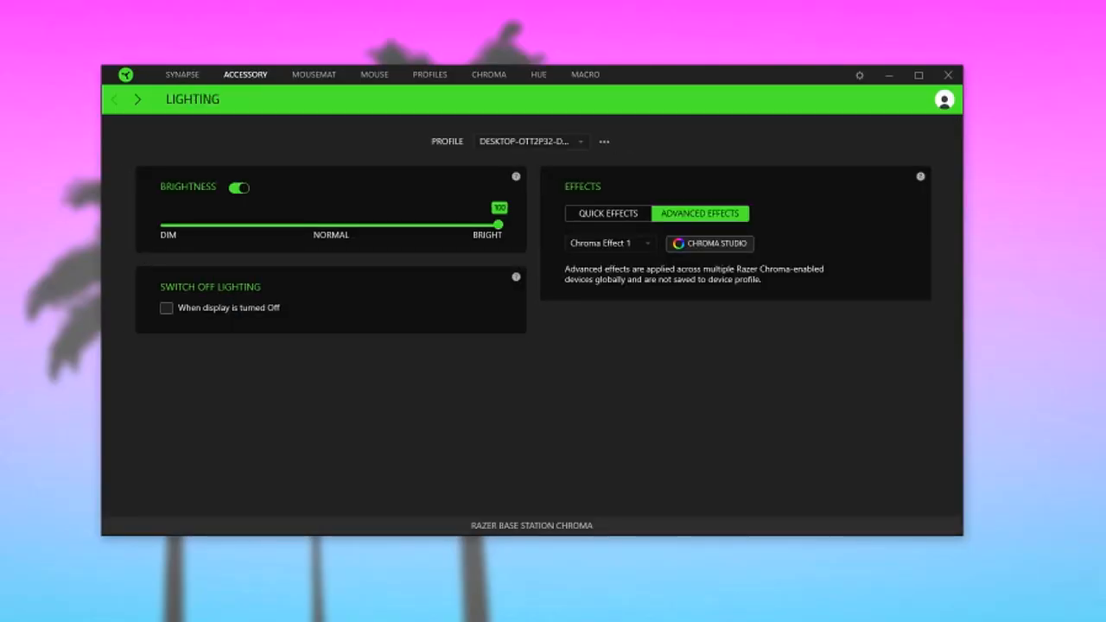
Cycle the base station's Quick Effects through Spectrum Cycling, Starlight and Wave, then enter Chroma Studio
left_click(606, 214)
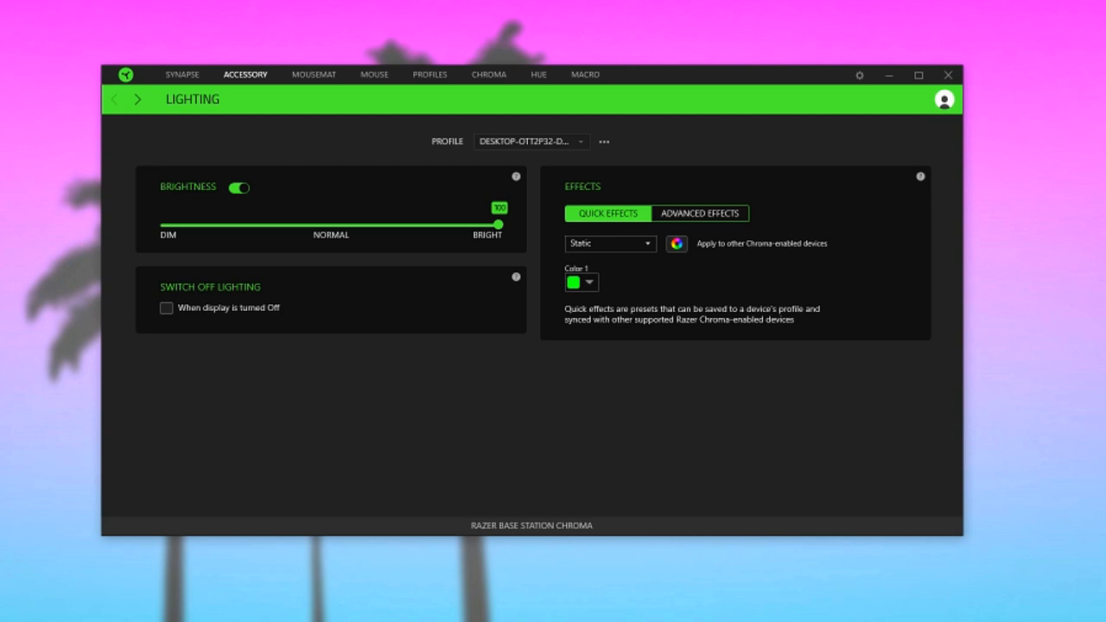
left_click(698, 215)
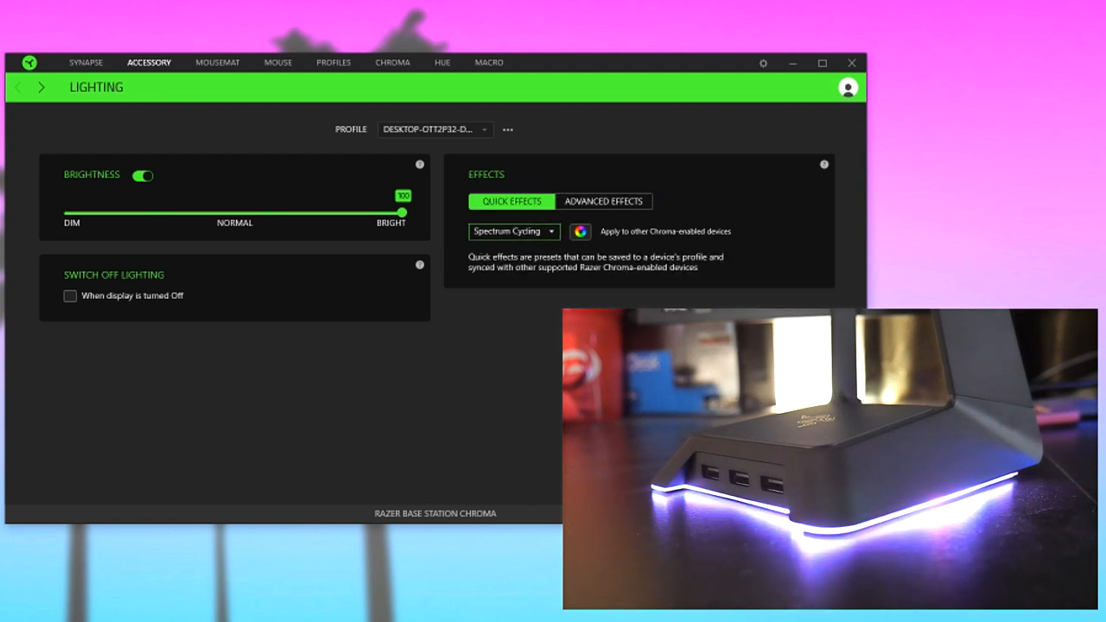
left_click(513, 232)
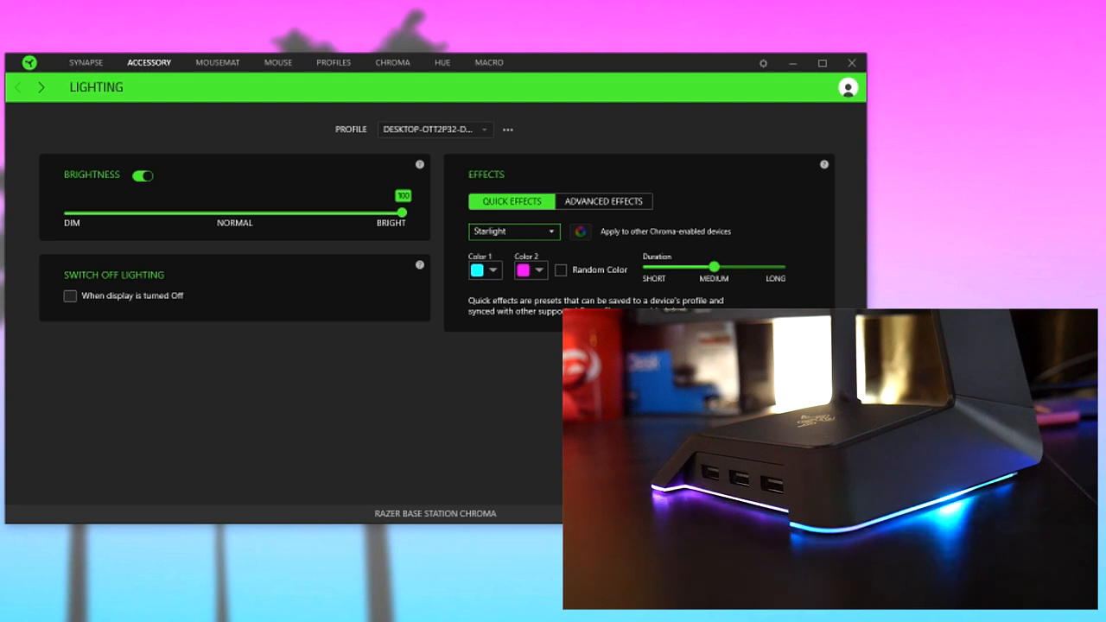
left_click(513, 232)
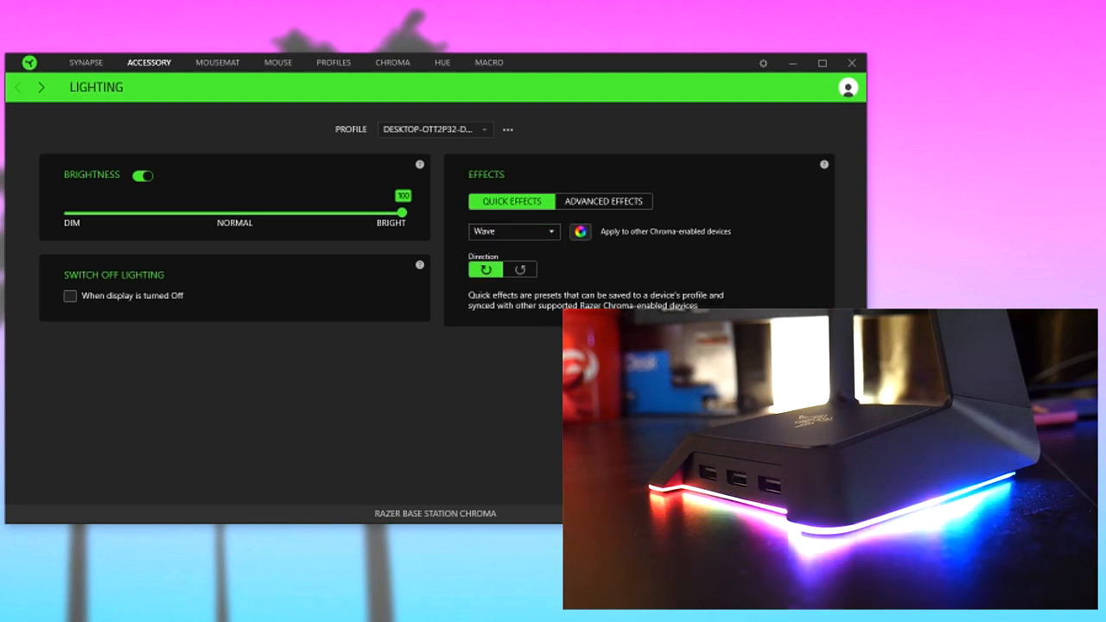
left_click(392, 62)
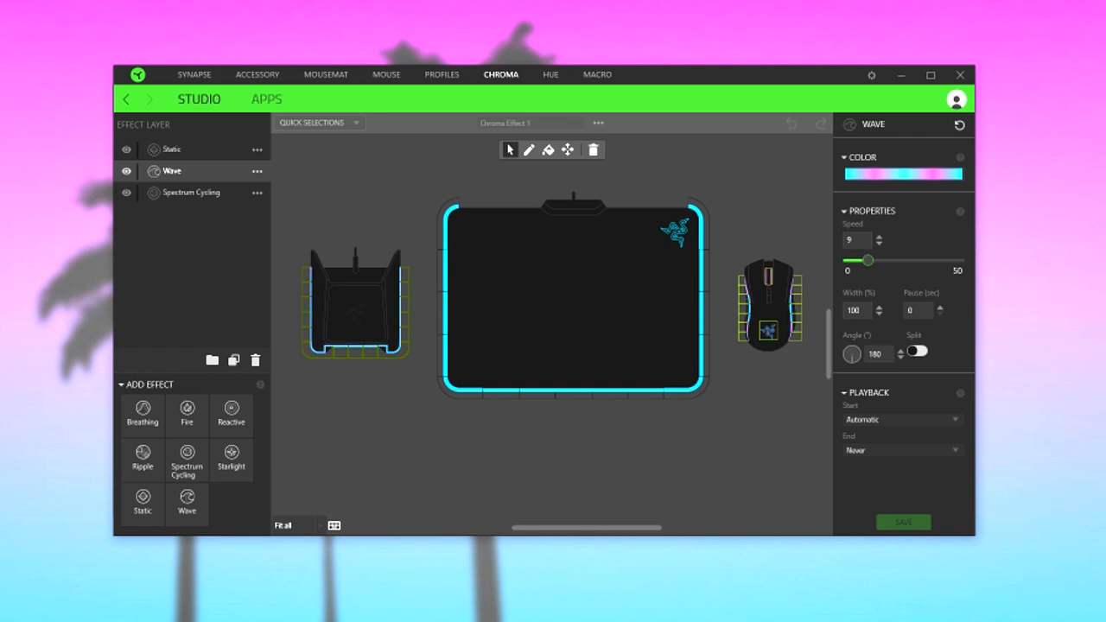